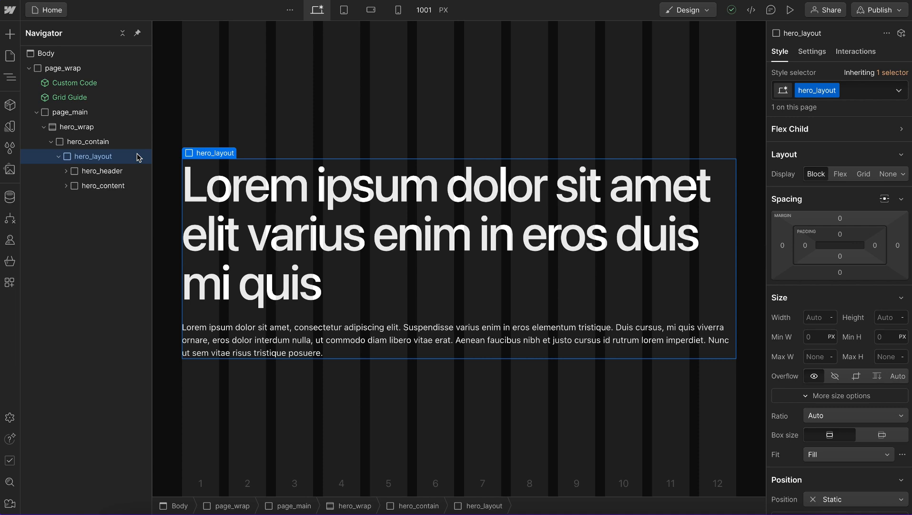
pyautogui.moveTo(838, 256)
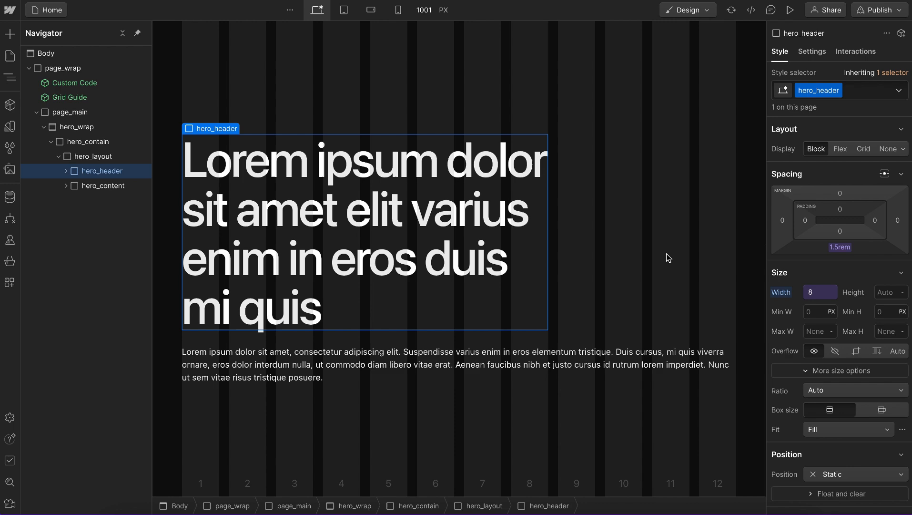
# Select the hero_content block so its width can be narrowed to six columns.
pyautogui.click(104, 185)
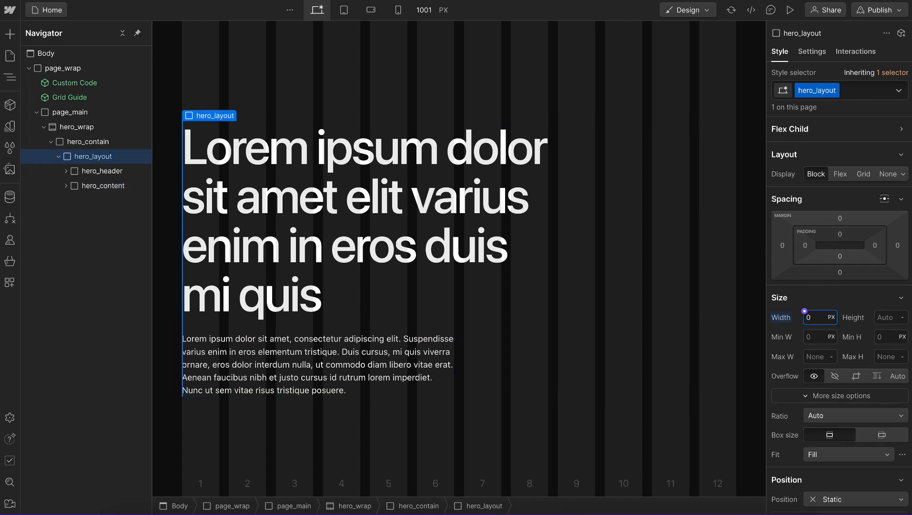
pyautogui.write('200')
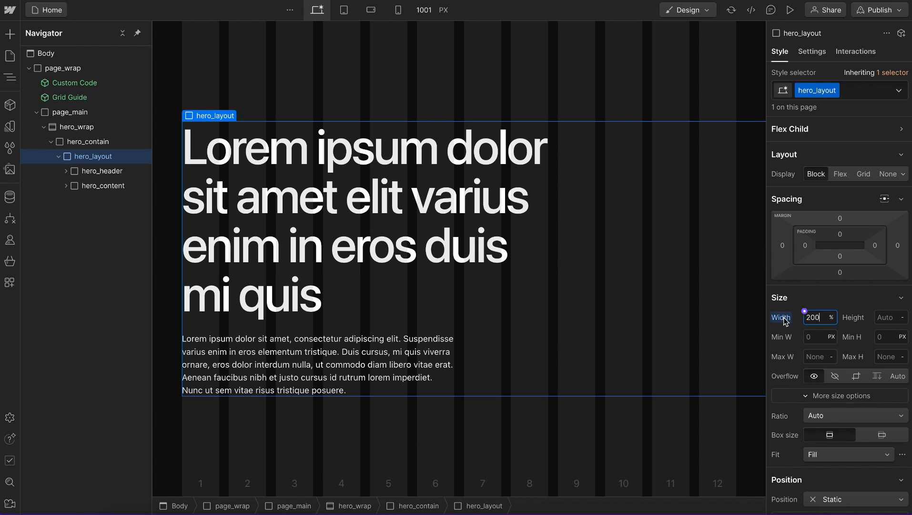
pyautogui.write('Auto')
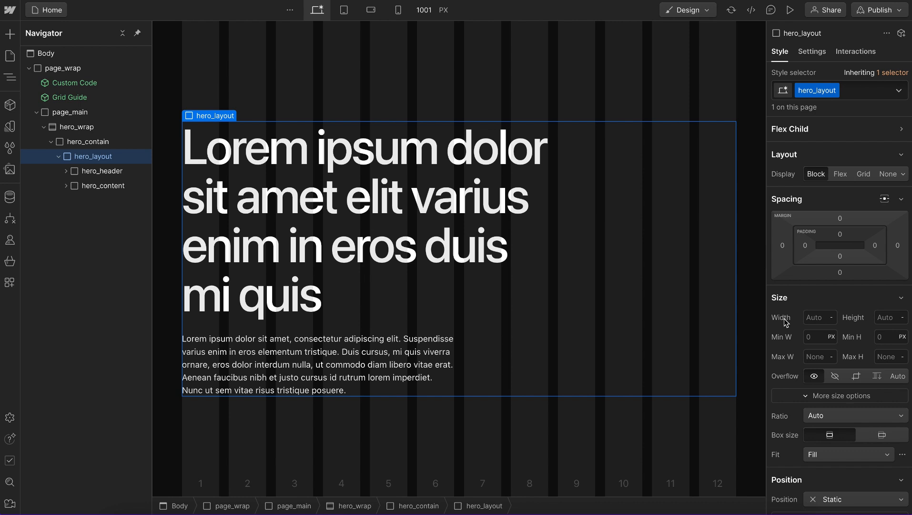
pyautogui.moveTo(106, 186)
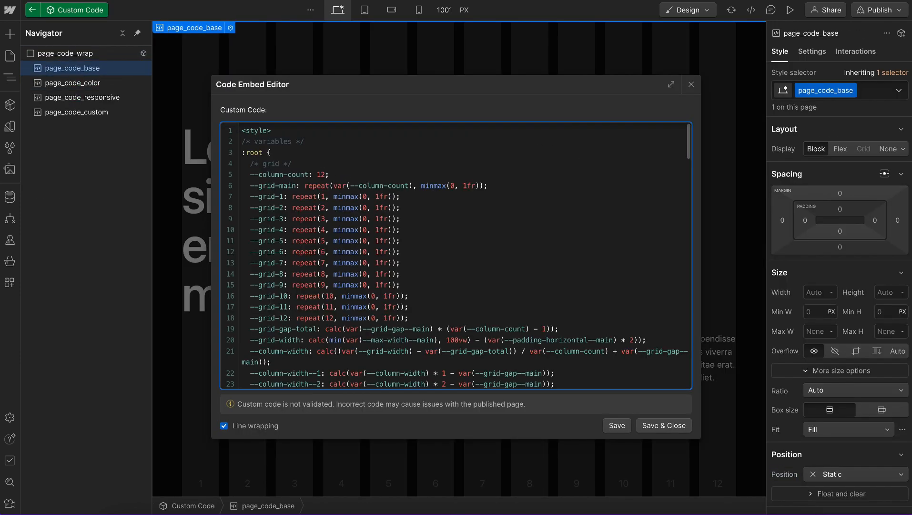
# Change the grid's --column-count from 12 to 10, then move toward the Mobile Landscape breakpoint.
pyautogui.click(662, 425)
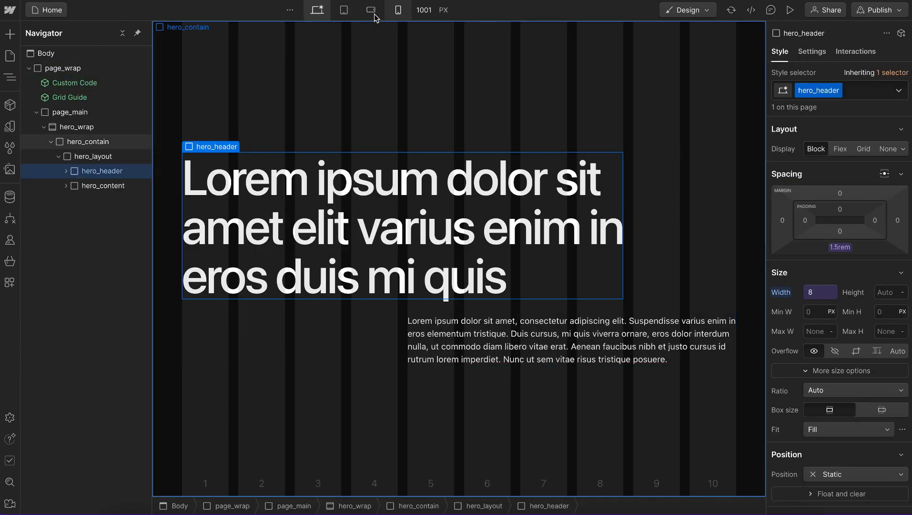
pyautogui.click(372, 10)
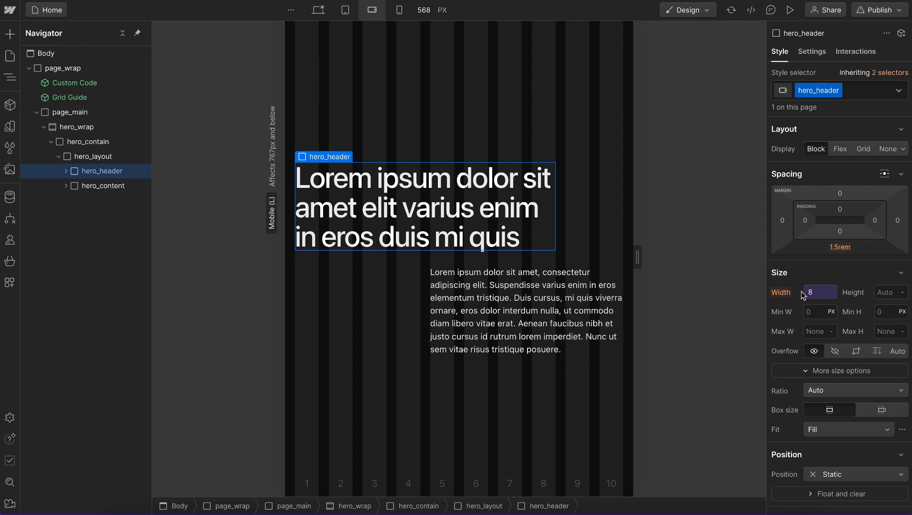
# Set hero_header Width to 10 columns at the Mobile Landscape breakpoint.
pyautogui.write('10')
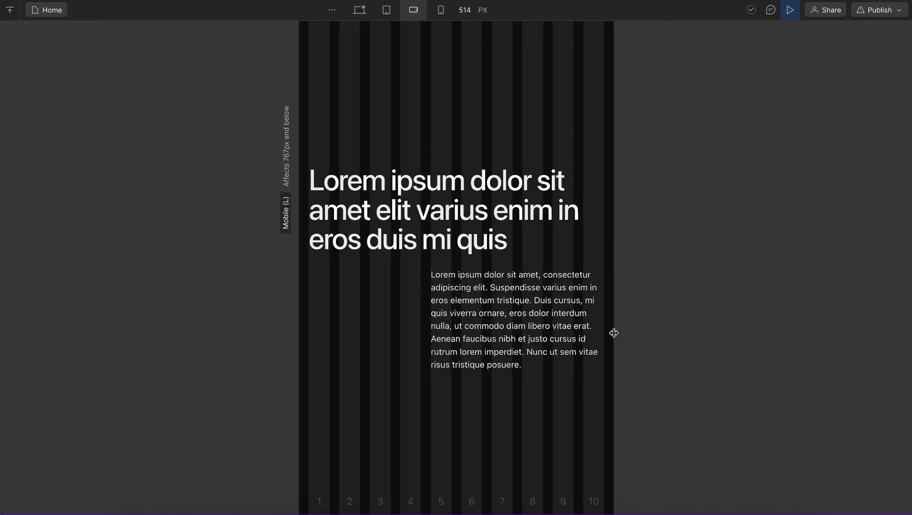
pyautogui.click(357, 10)
pyautogui.write('20')
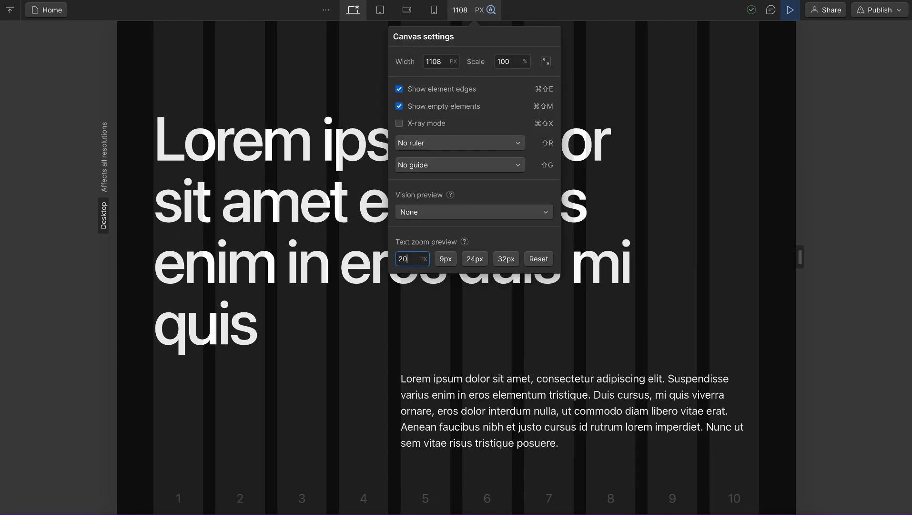
pyautogui.write('16')
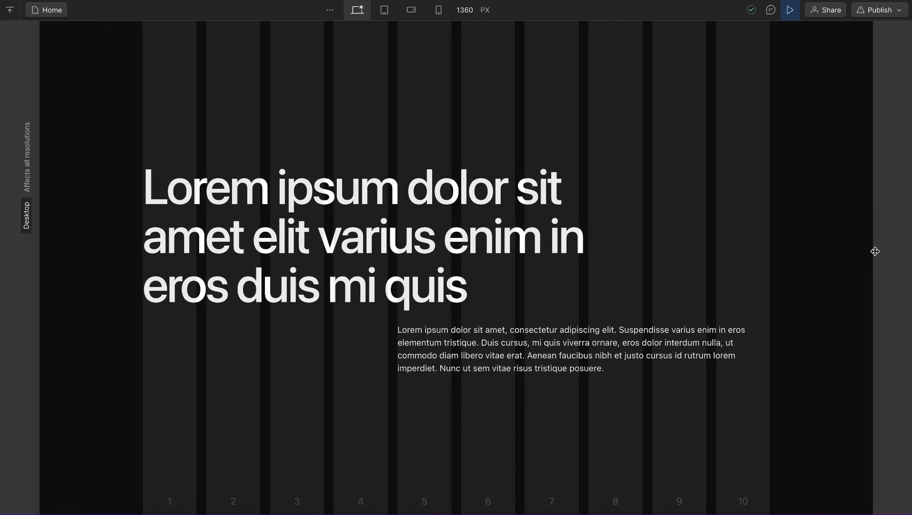
pyautogui.click(413, 10)
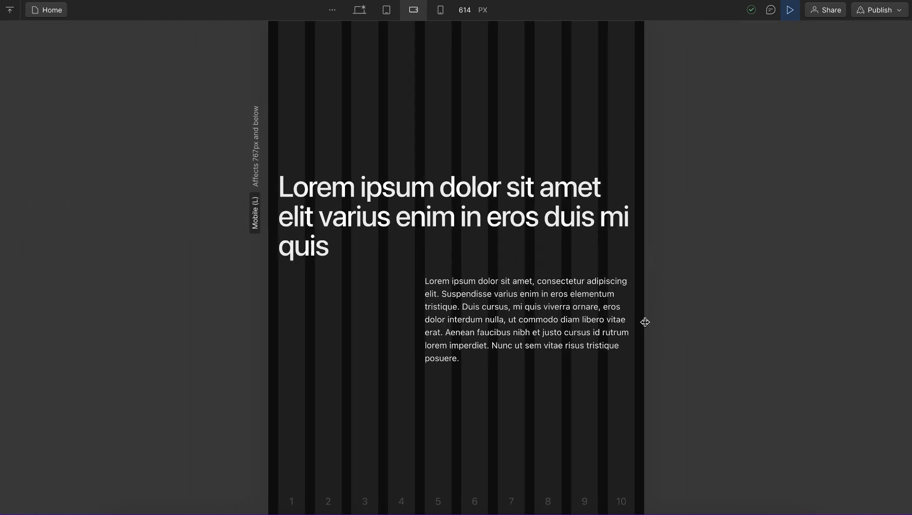